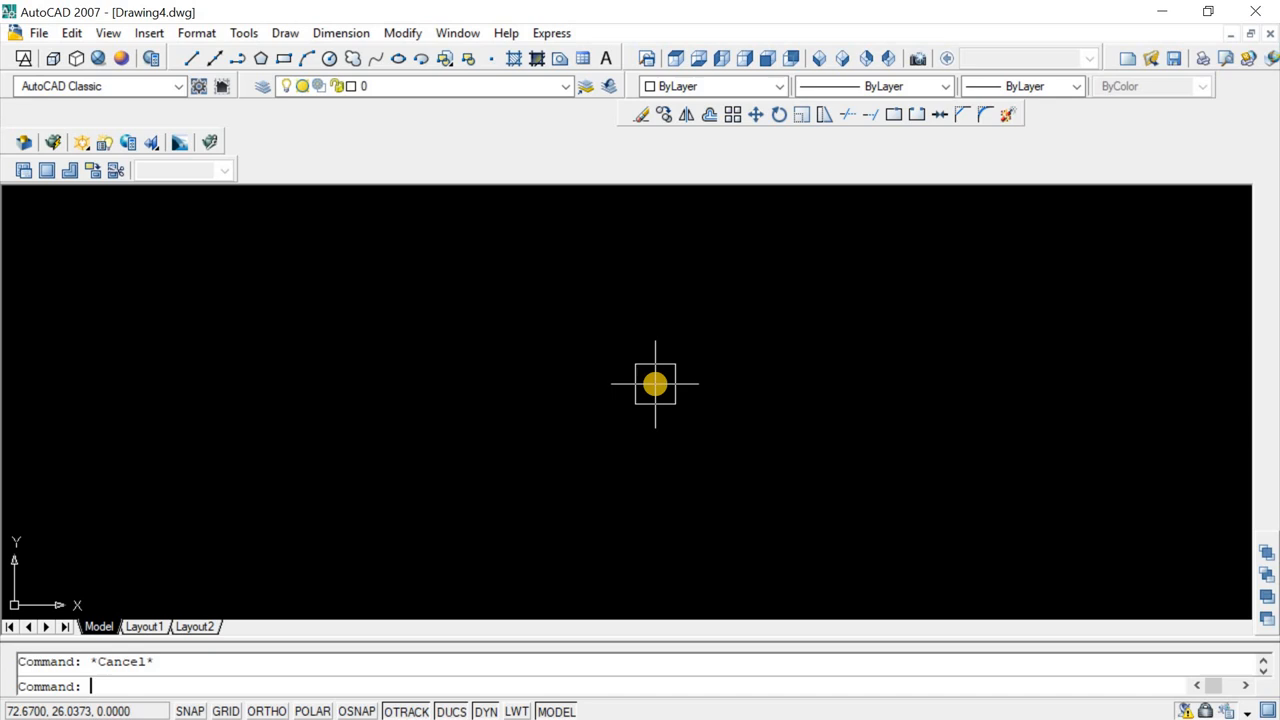
Step: Draw a horizontal line across the middle of the drawing area with the Line command
text(l)
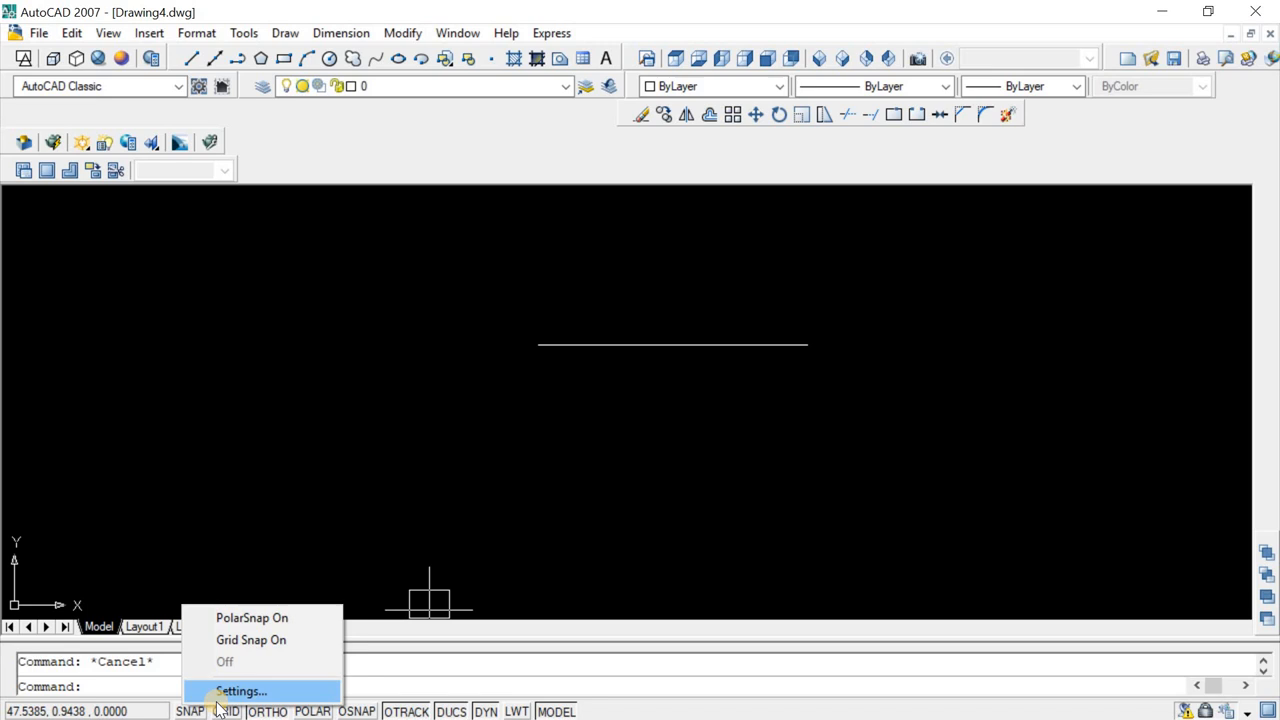
Step: In Drafting Settings' Object Snap page, clear every object snap mode before enabling Midpoint
click(240, 692)
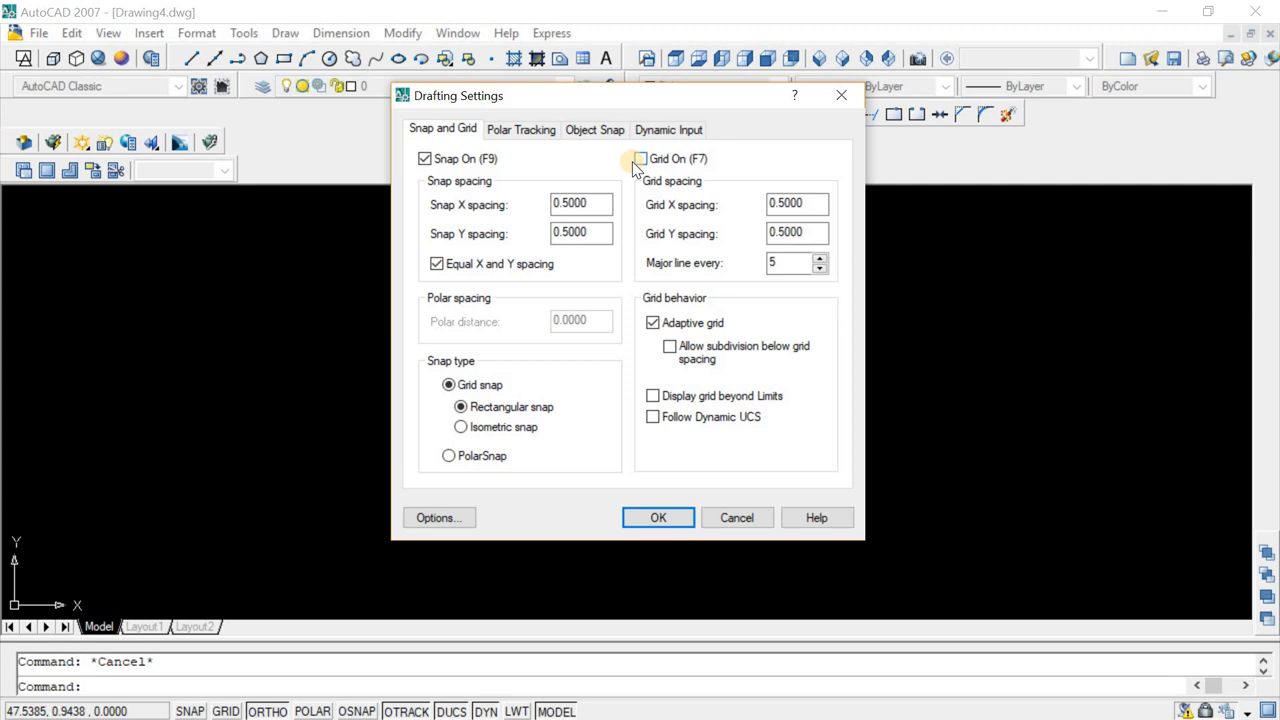
click(594, 128)
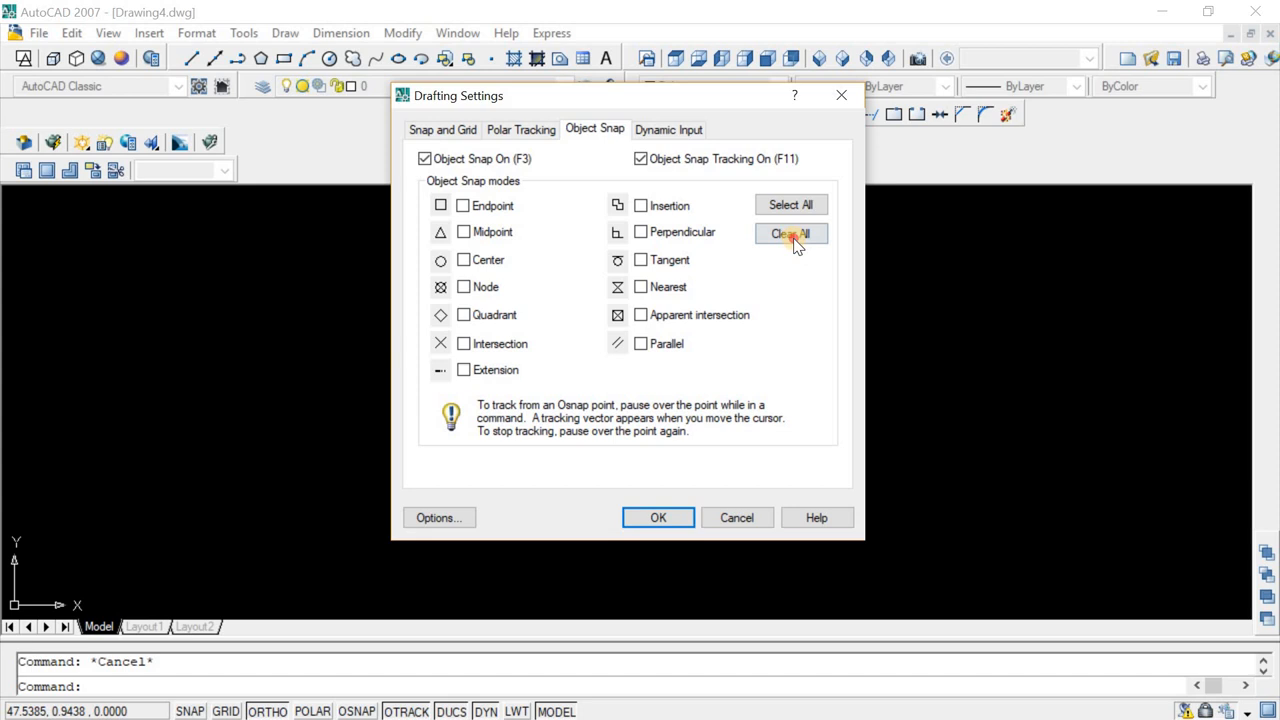
click(792, 232)
text(l)
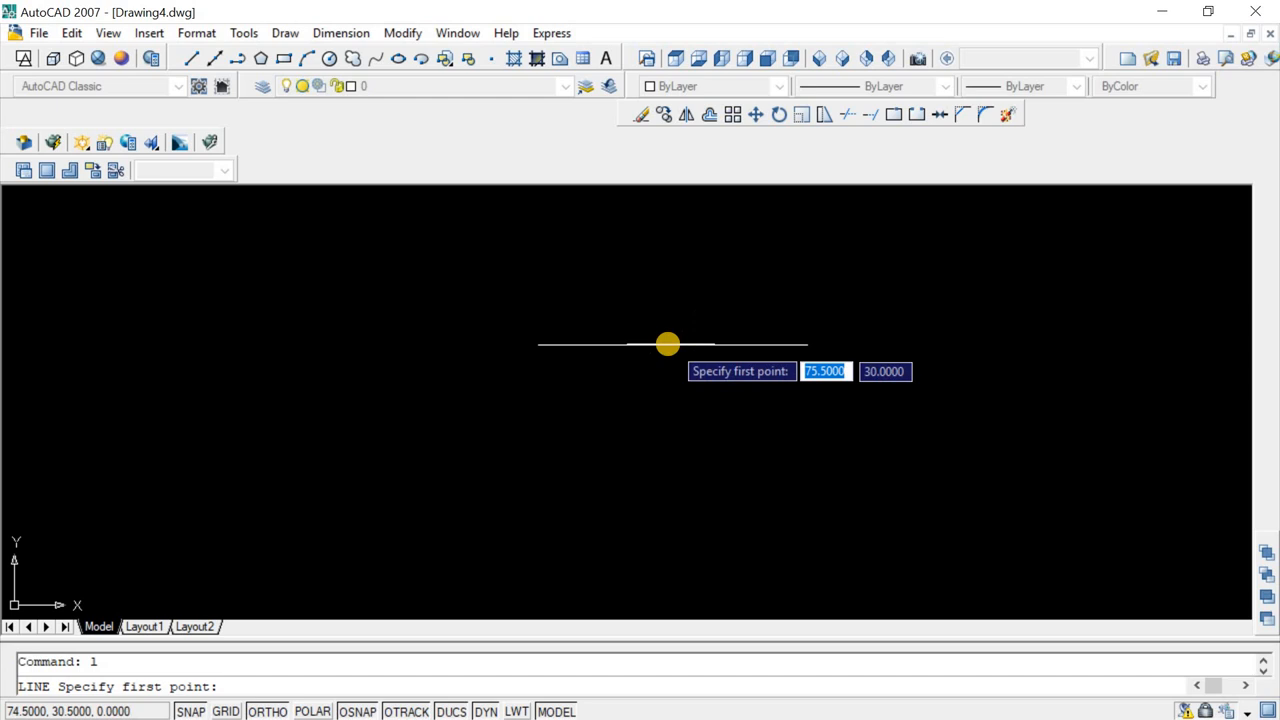
Step: Draw a vertical line down from the horizontal line's midpoint and finish it
click(668, 344)
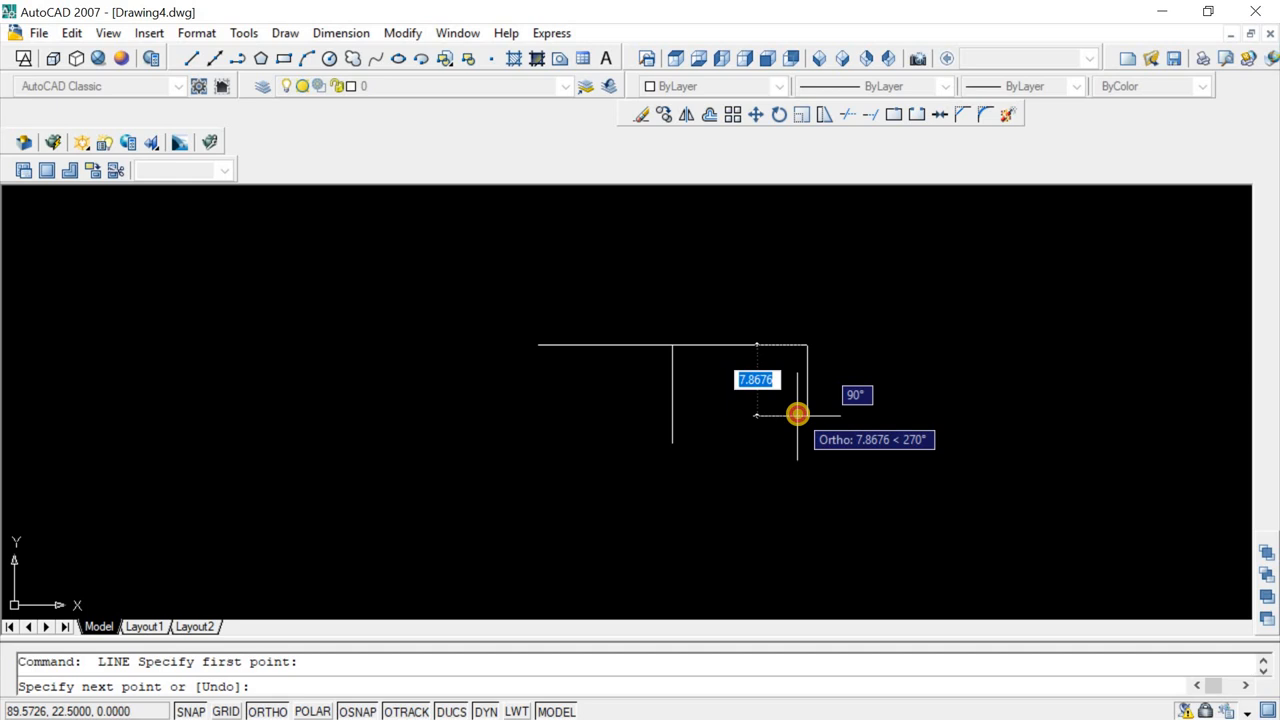
key(Escape)
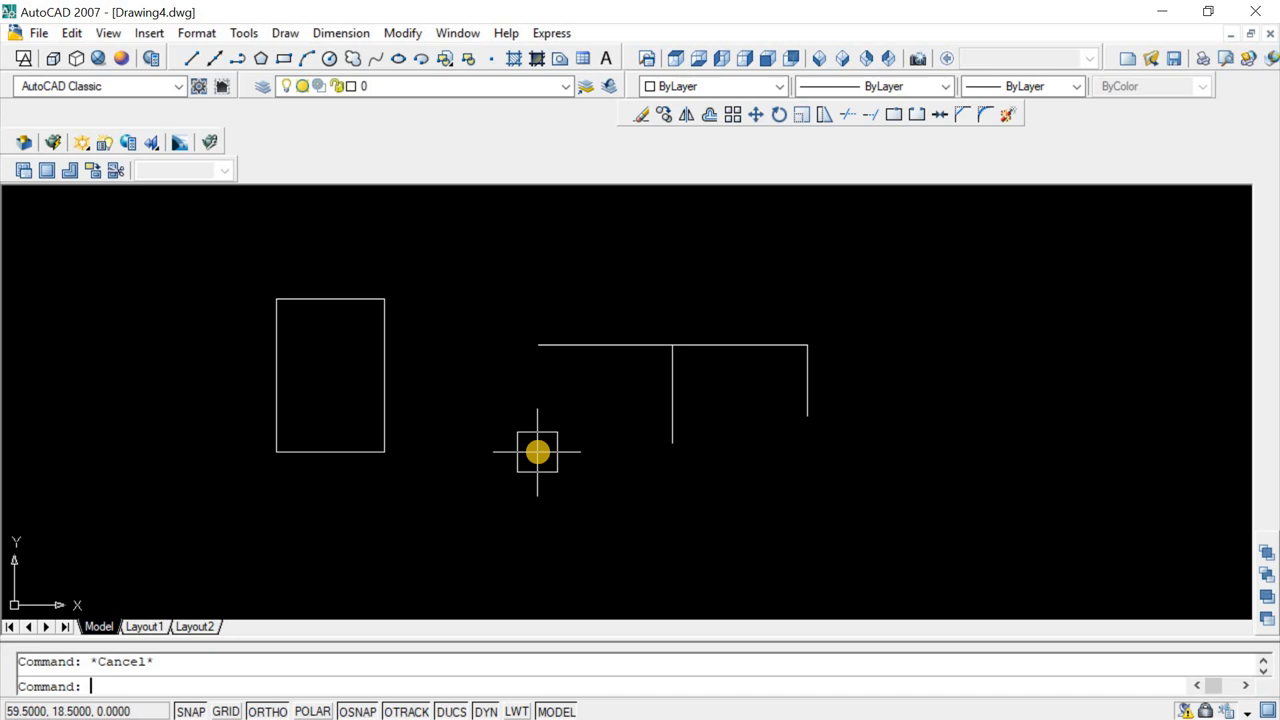